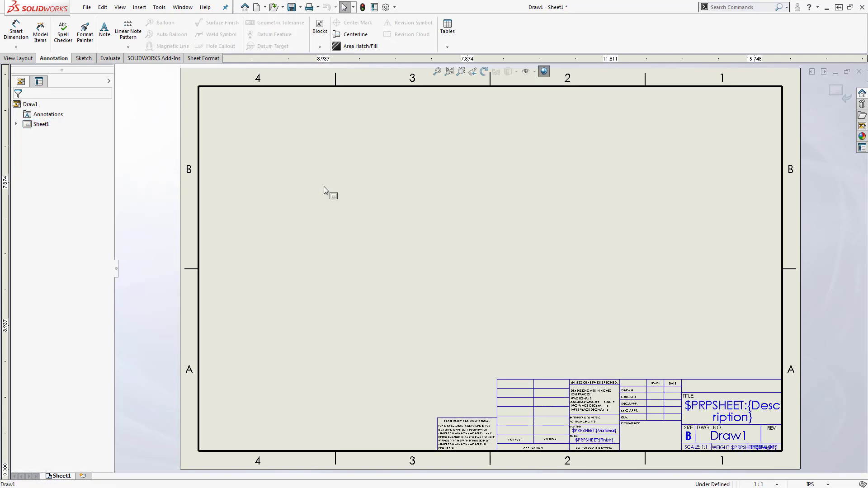
# - Give the sheet an automatic zone border of 4 lettered rows and 6 numbered columns within the margins
pyautogui.rightClick(323, 190)
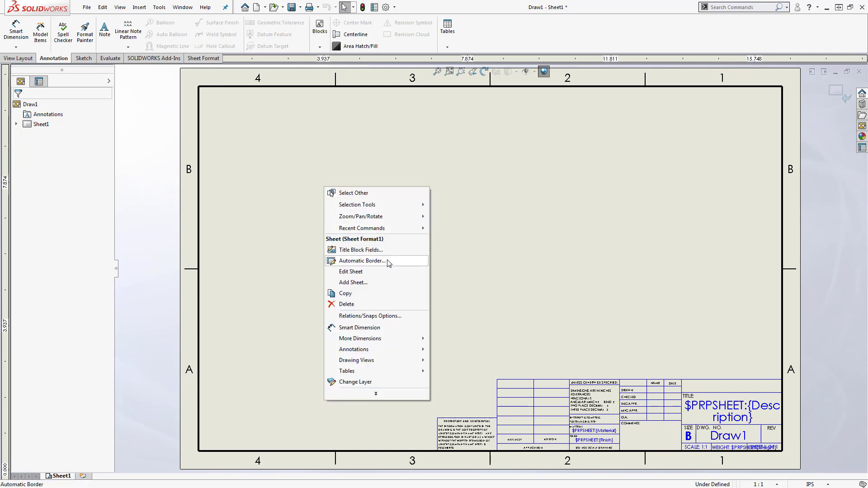
pyautogui.click(362, 260)
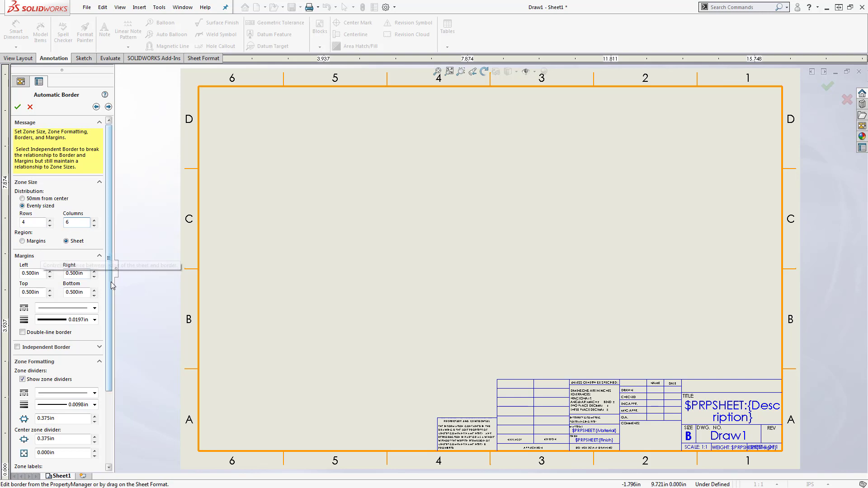
pyautogui.scroll(-3)
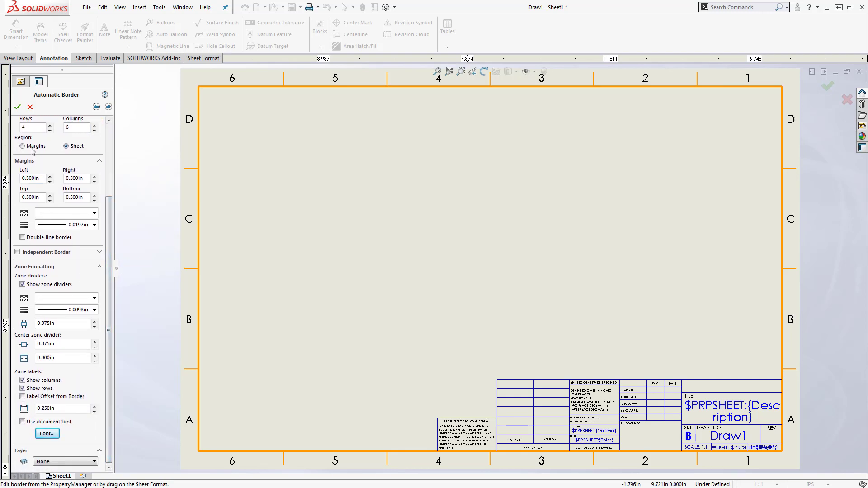
pyautogui.click(18, 107)
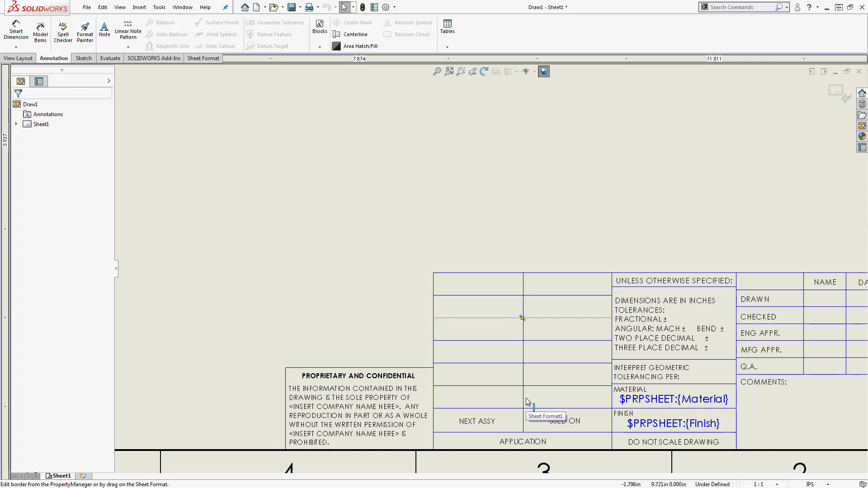
# - Select a title block line so sketch relations can be added to it
pyautogui.click(522, 318)
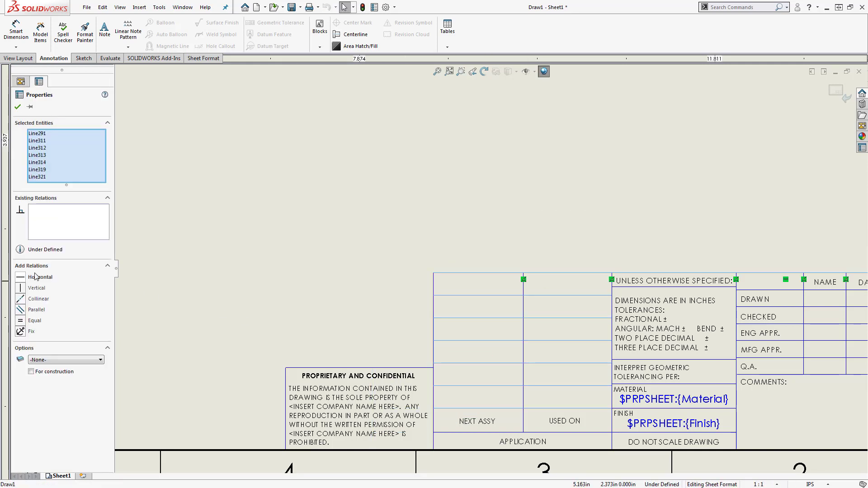
pyautogui.moveTo(444, 304)
pyautogui.write('s')
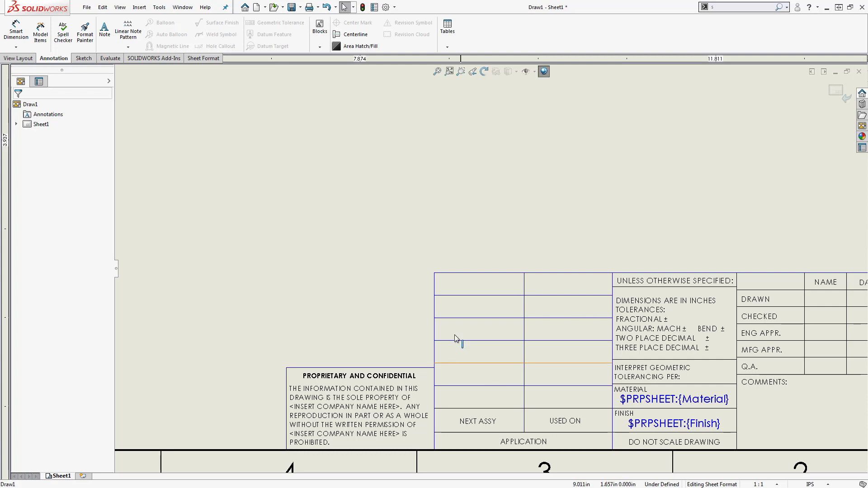
# - Scan the title block for matching line lengths and set each found group equal
pyautogui.click(159, 6)
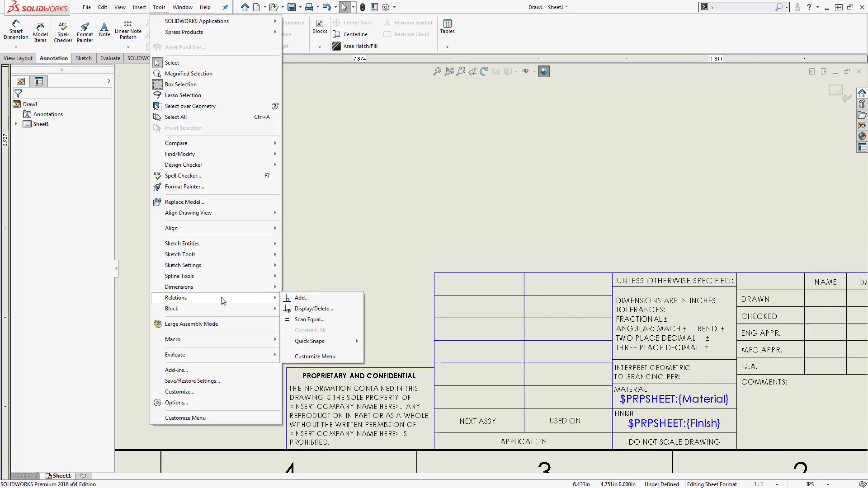
pyautogui.click(311, 319)
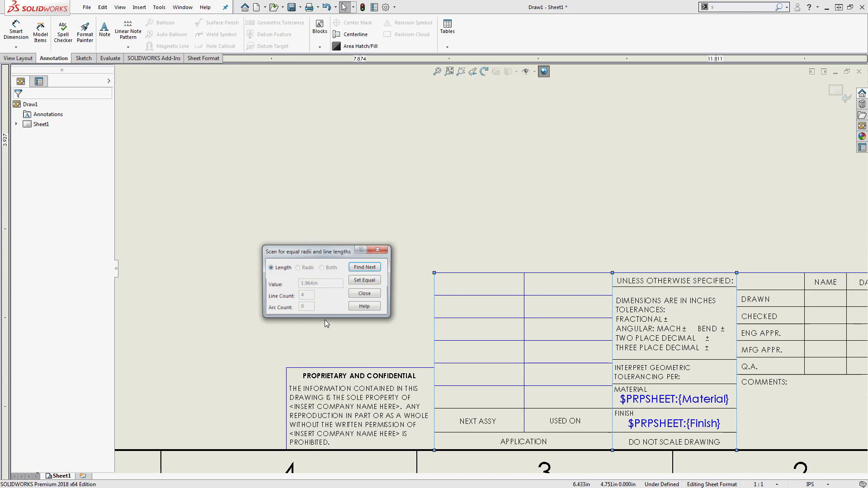
pyautogui.click(365, 267)
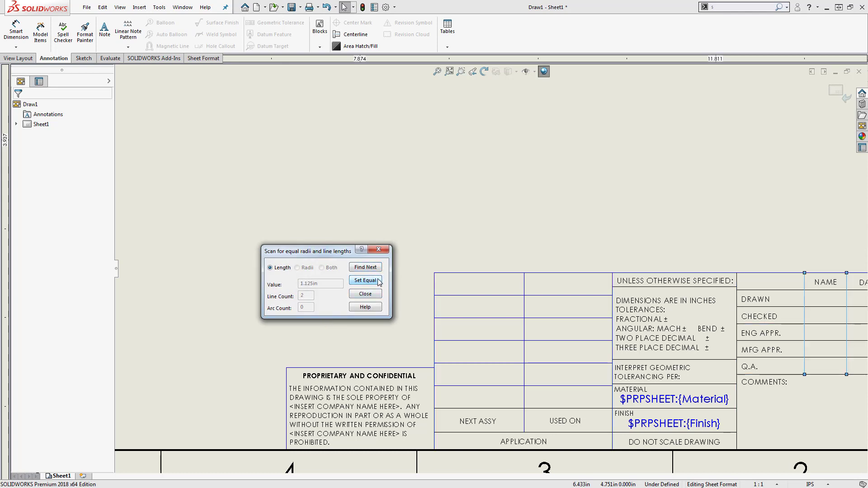
pyautogui.click(364, 294)
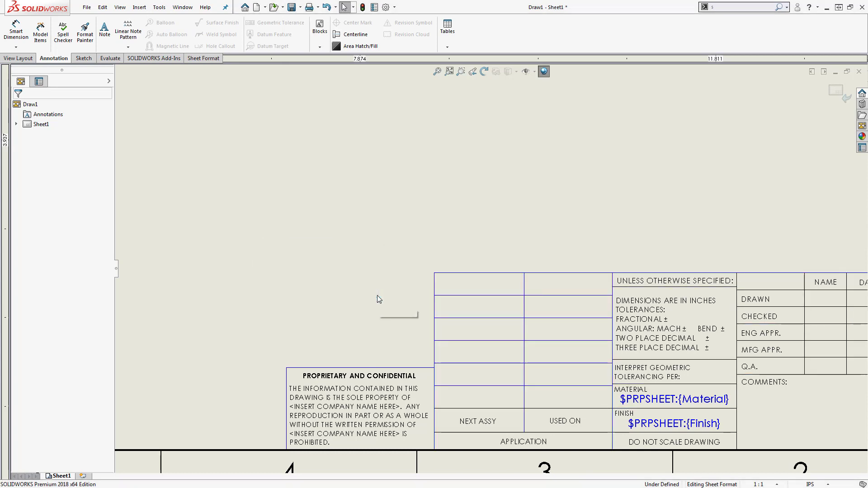
pyautogui.click(452, 256)
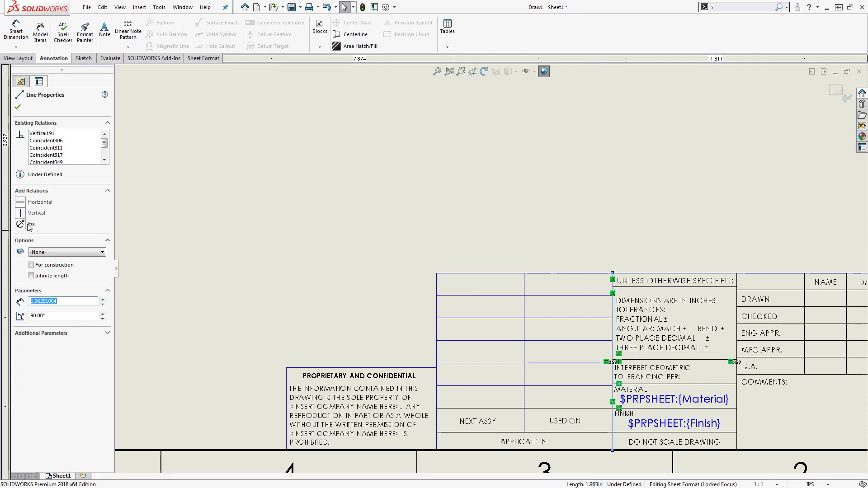
# - Fix a vertical title block line and dimension the block 1.000, 1.000, .250, 1.620 and .920
pyautogui.click(32, 223)
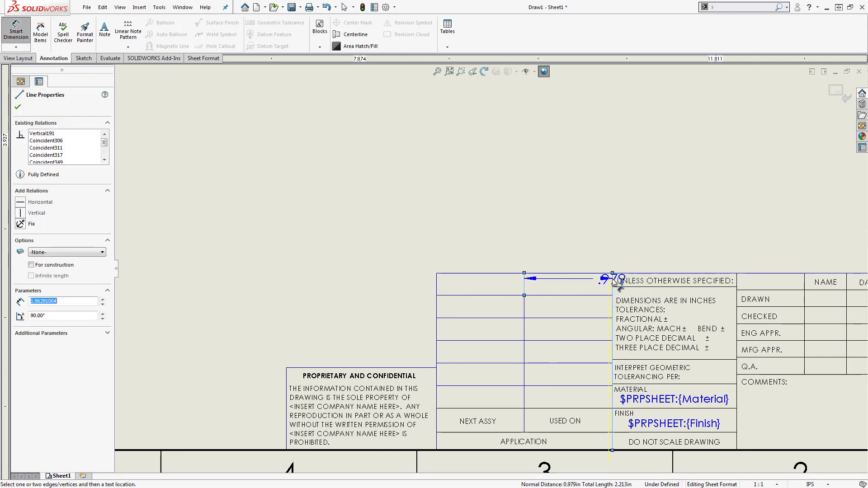
pyautogui.click(565, 245)
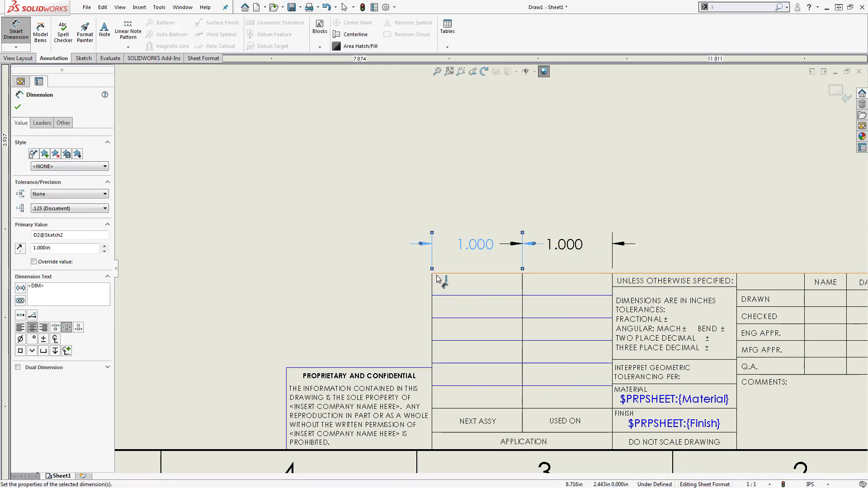
pyautogui.click(433, 243)
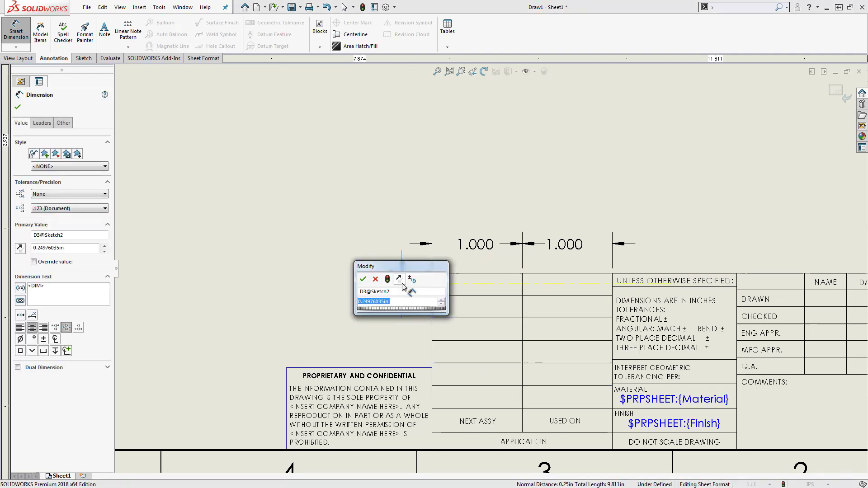
pyautogui.click(363, 279)
pyautogui.write('1.62')
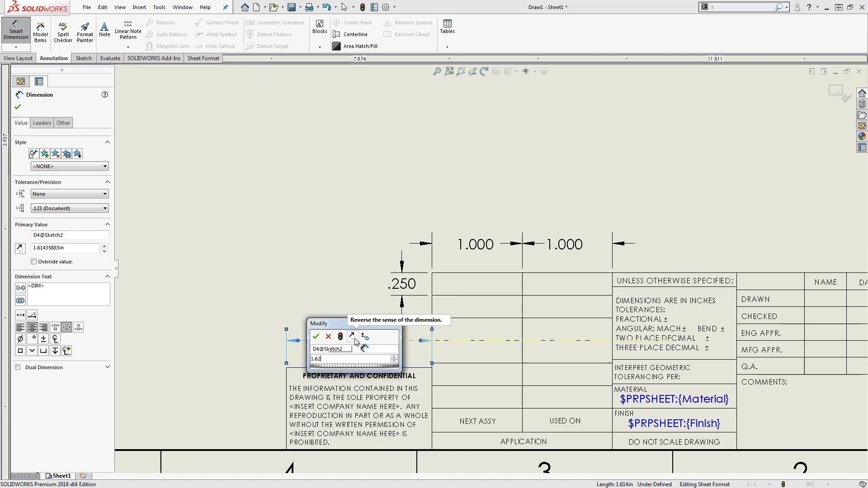
pyautogui.click(316, 337)
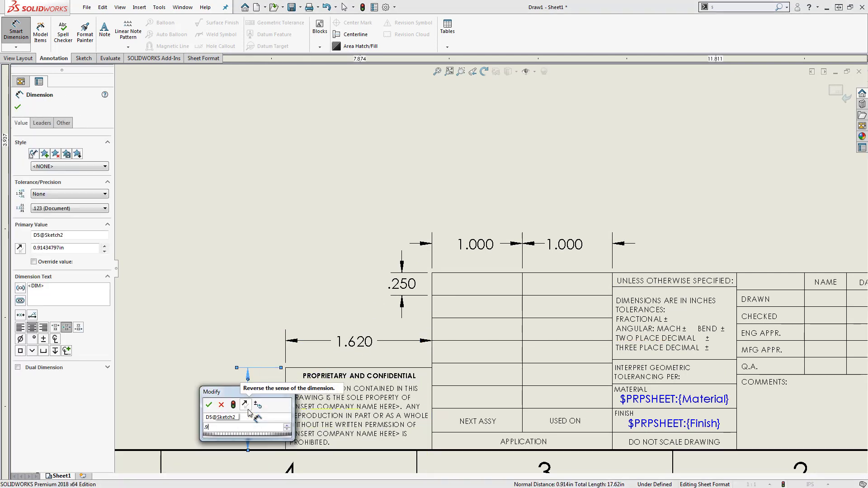
pyautogui.click(209, 405)
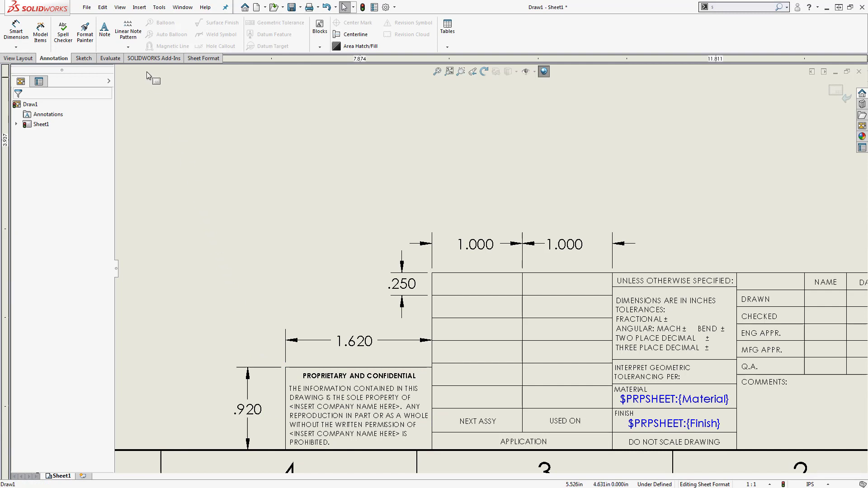
# - Hide the title block dimensions from display via Hide/Show Annotations
pyautogui.click(120, 7)
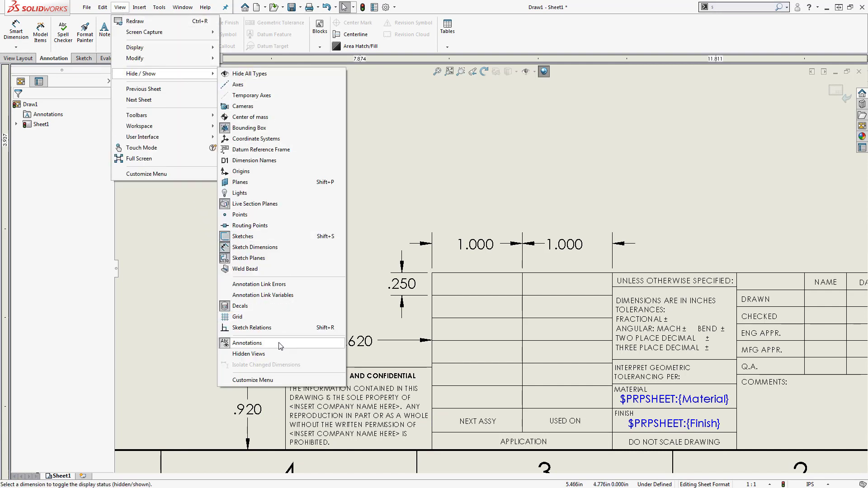
pyautogui.click(247, 343)
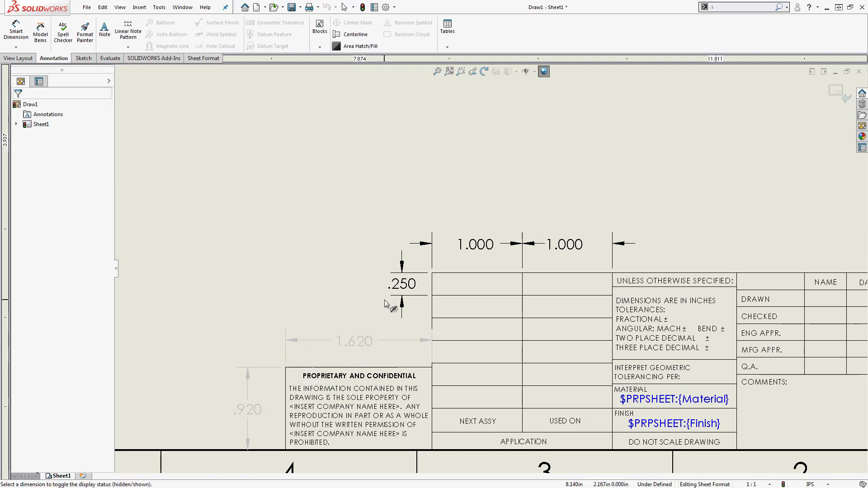
pyautogui.click(564, 245)
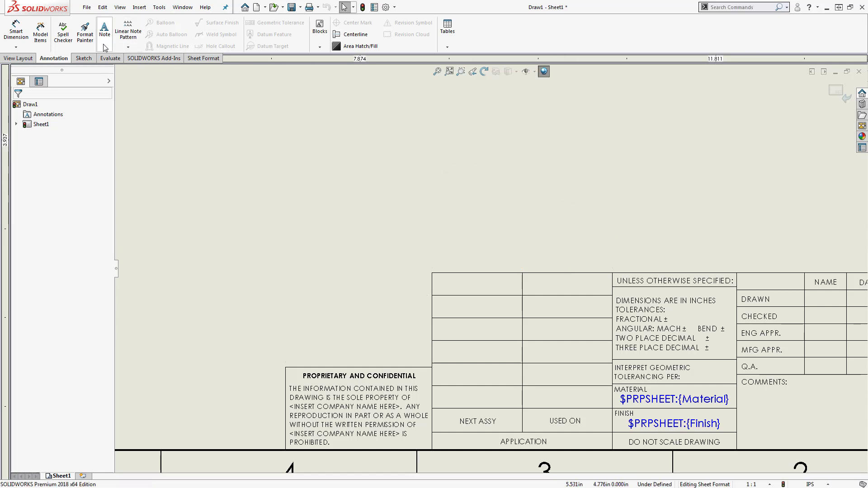
# - Place a note reading 'Test Note' in the top-left title block cell and review its settings
pyautogui.click(104, 30)
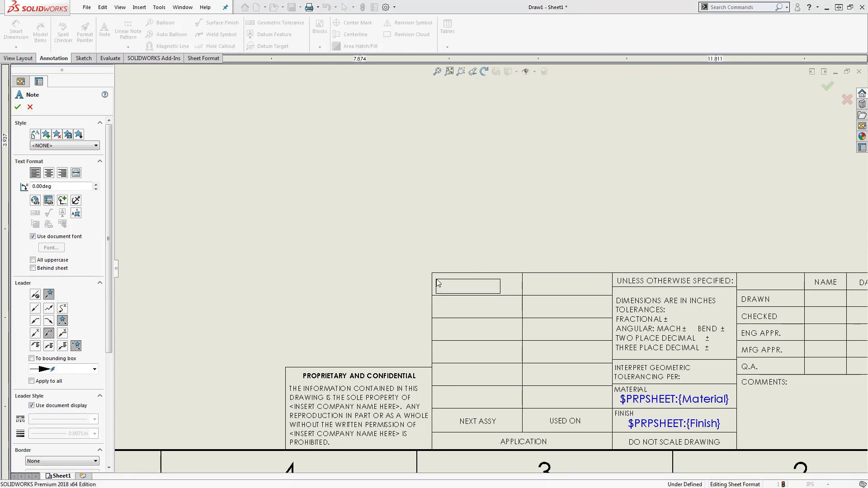
pyautogui.write('Test N')
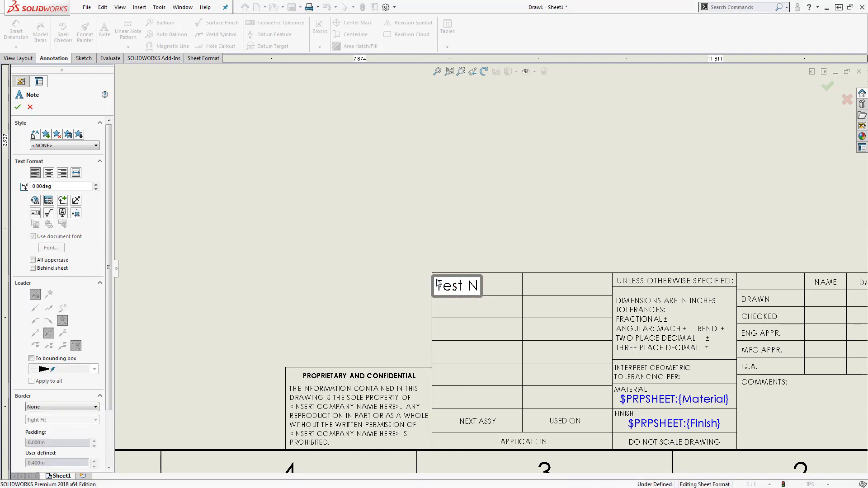
pyautogui.click(18, 107)
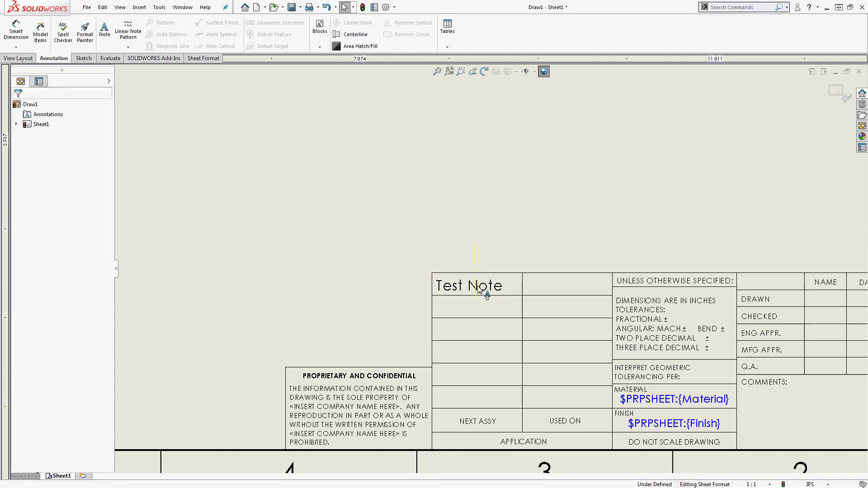
pyautogui.click(469, 285)
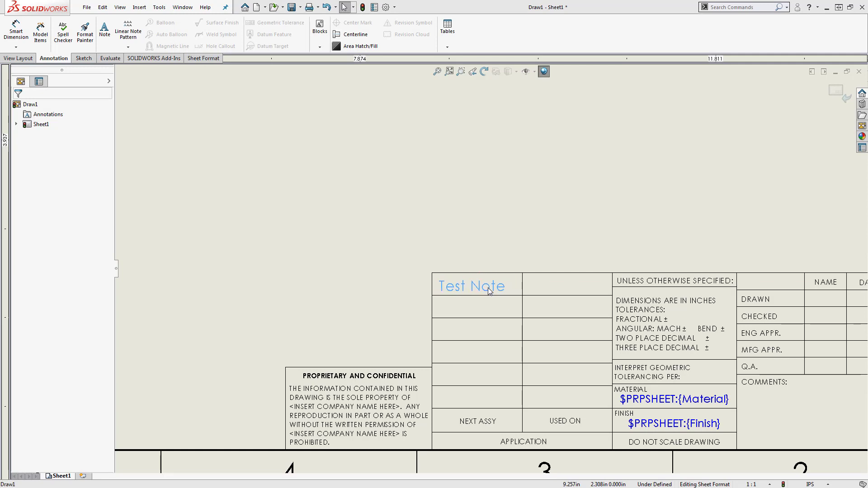
pyautogui.click(472, 286)
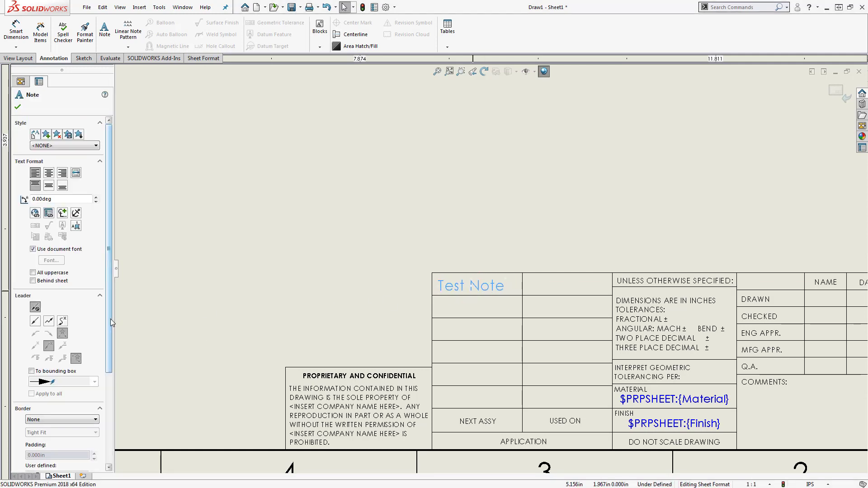
pyautogui.scroll(-3)
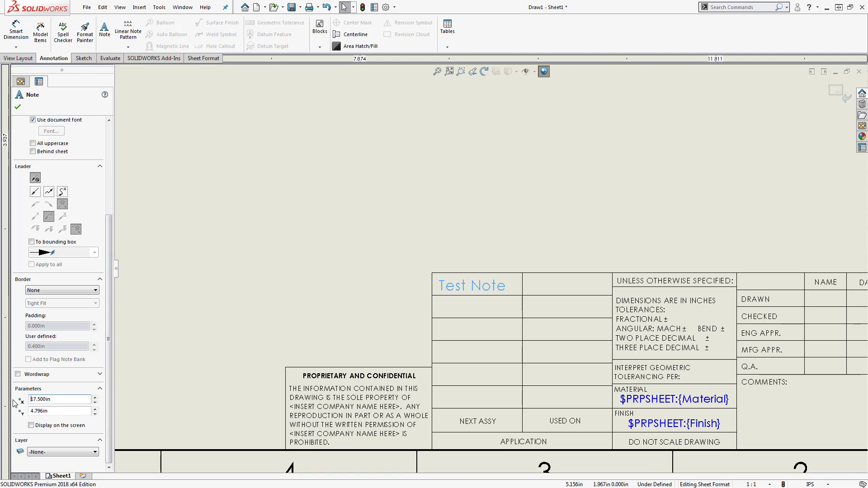
pyautogui.click(32, 426)
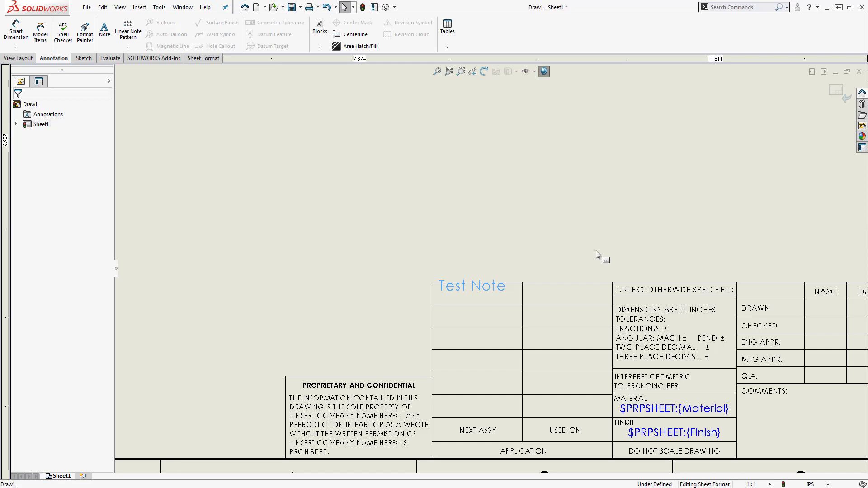
# - Snap the Test Note to the rectangle center of its title block cell
pyautogui.rightClick(471, 286)
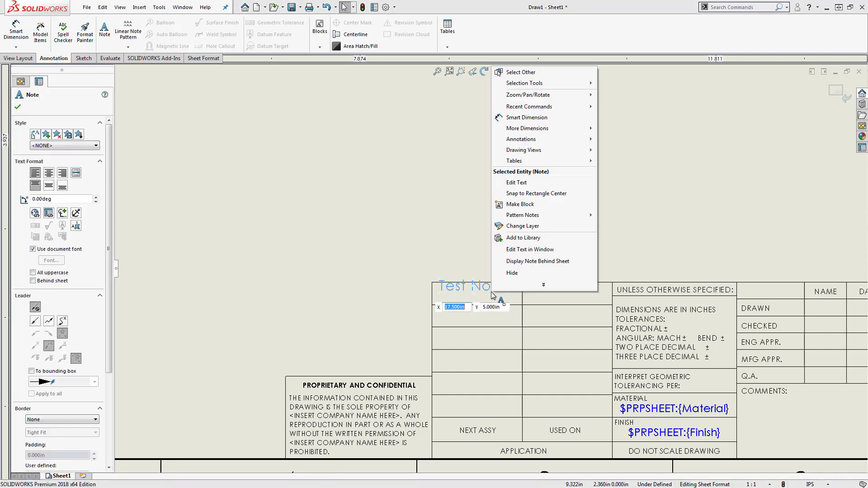
pyautogui.moveTo(527, 250)
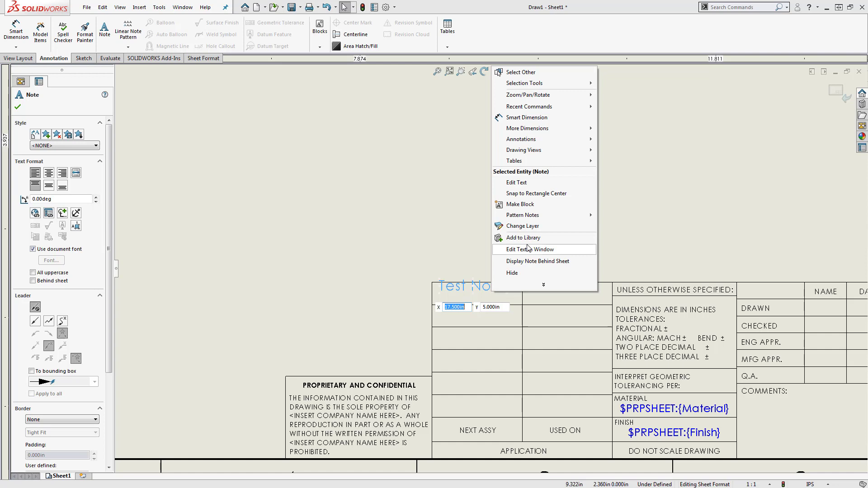
pyautogui.click(536, 194)
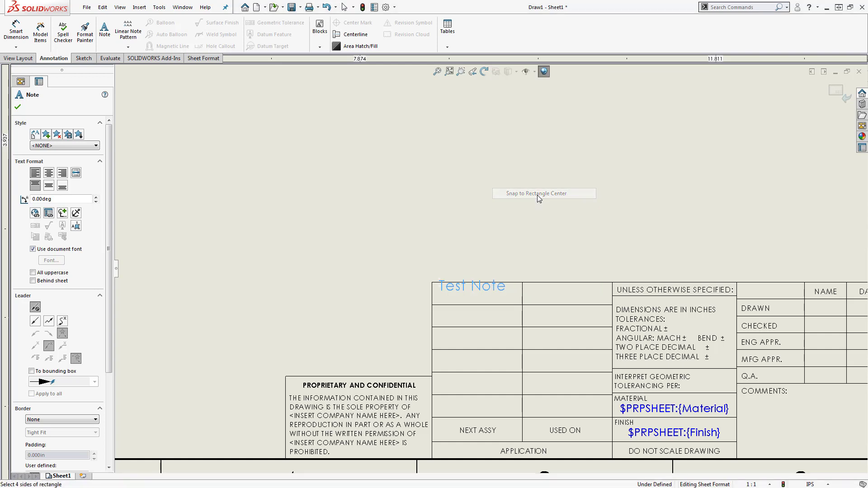
pyautogui.moveTo(510, 288)
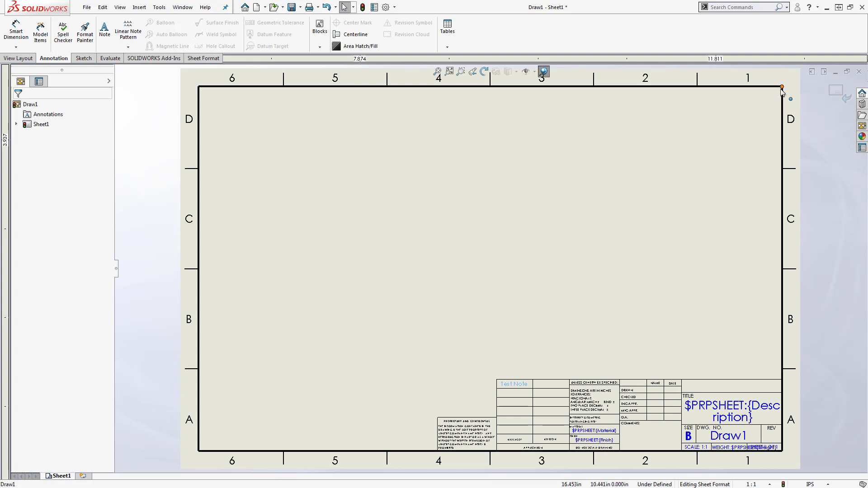
# - Set the border's top-right corner point as the Bill of Materials anchor, then switch to the Drive drawing
pyautogui.rightClick(782, 87)
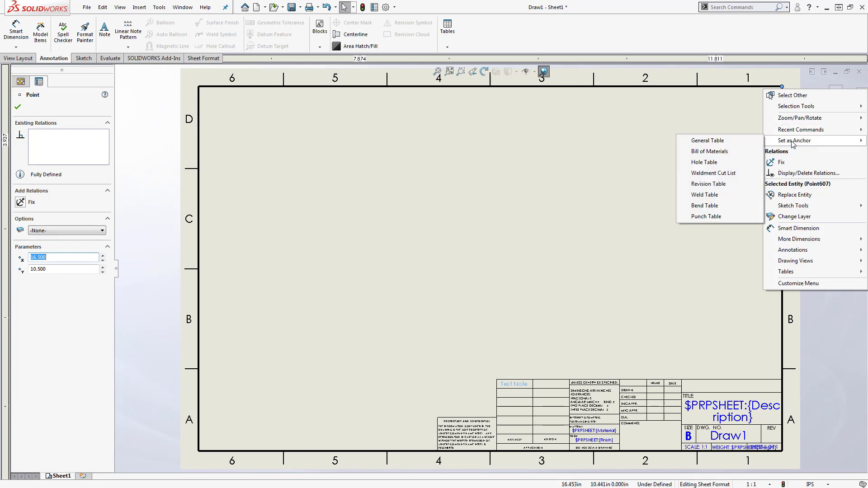
pyautogui.moveTo(709, 151)
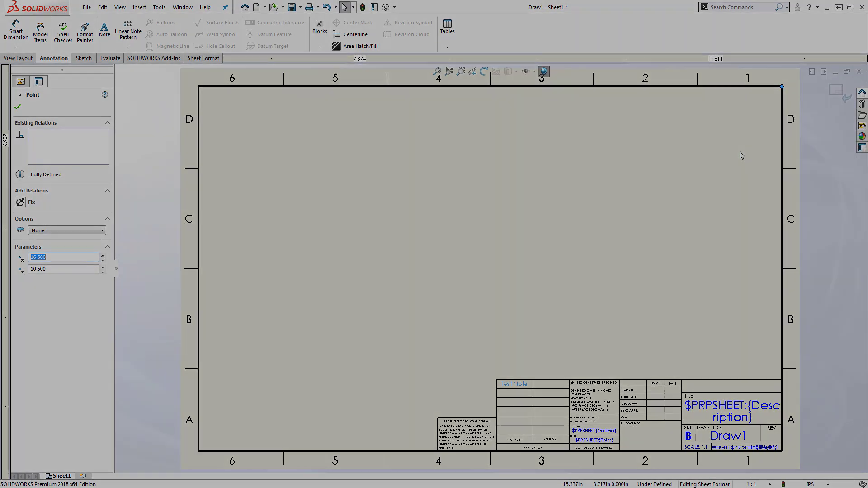
pyautogui.click(446, 28)
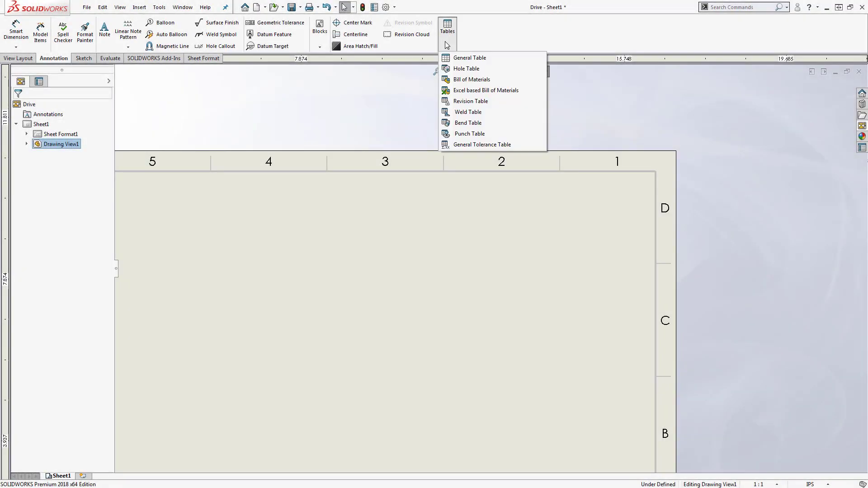
# - Insert a six-part bill of materials at the anchor with its top-right corner stationary
pyautogui.click(471, 79)
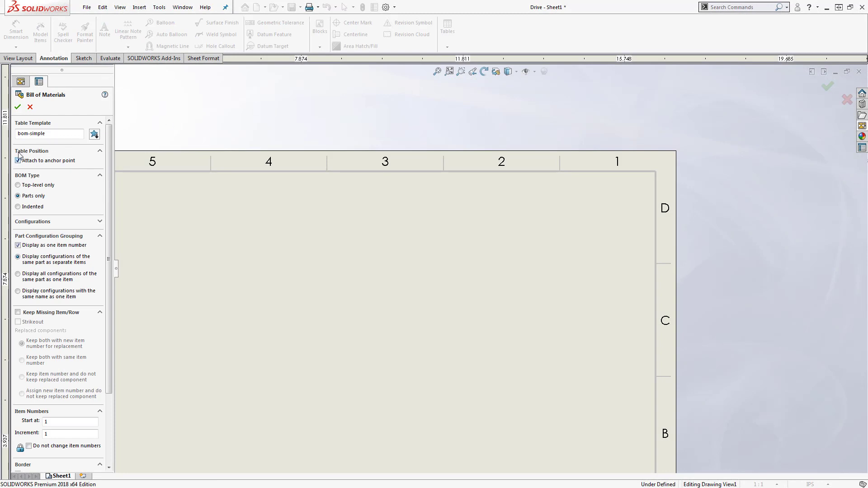
pyautogui.click(18, 106)
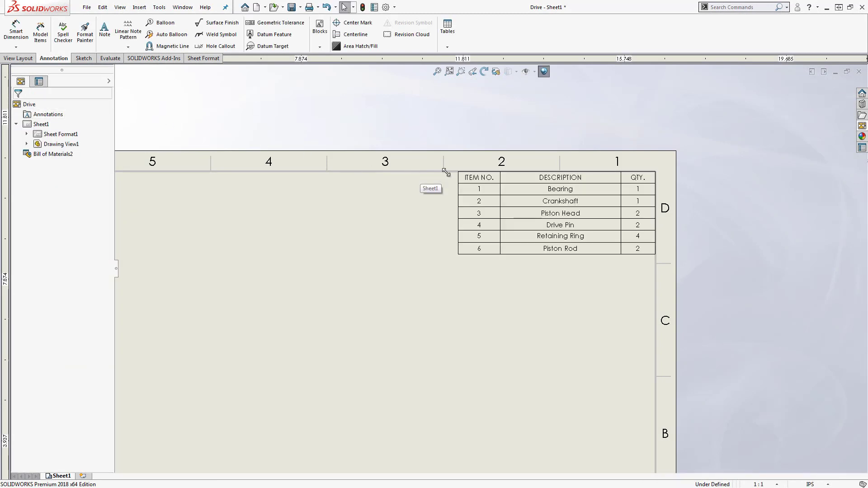
pyautogui.click(556, 213)
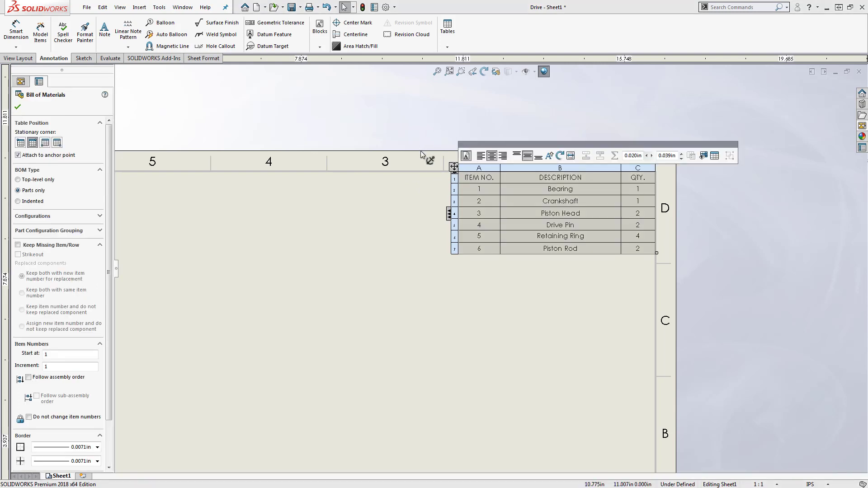
pyautogui.click(18, 155)
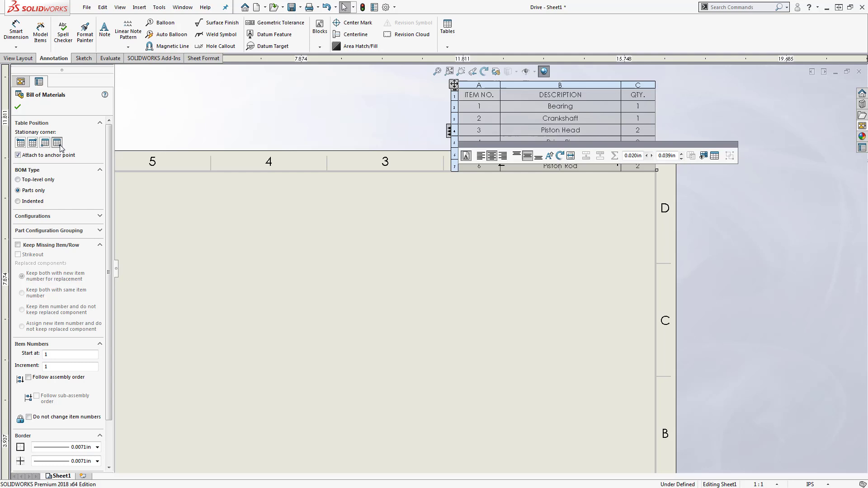
pyautogui.click(18, 106)
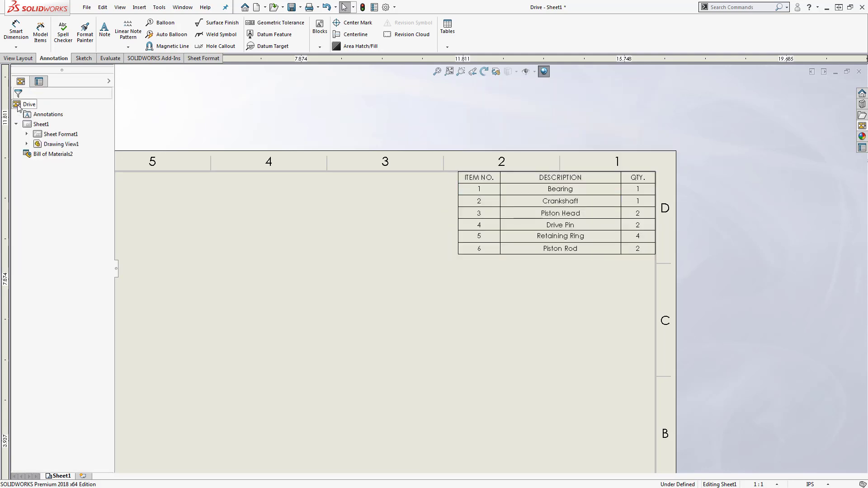